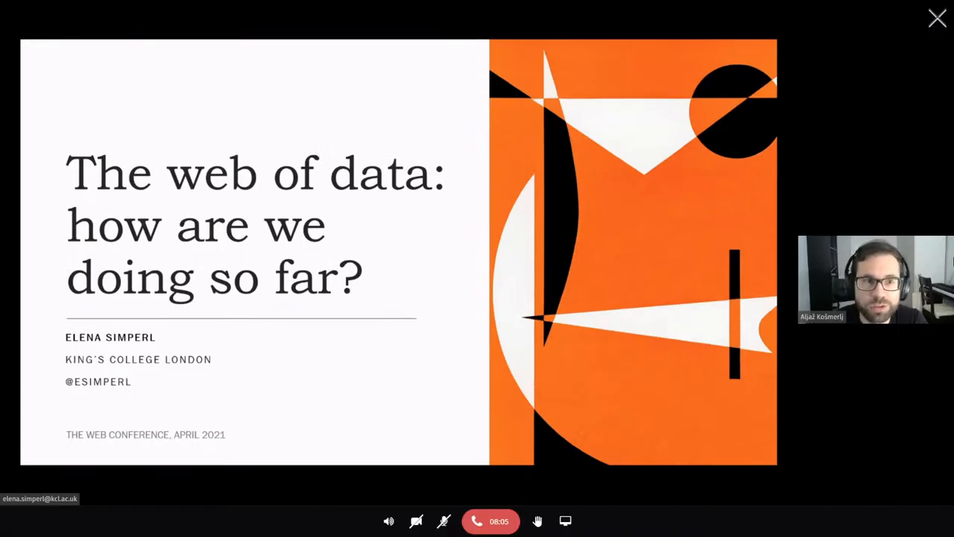
{"action": "mouse_move", "coordinate": [833, 216]}
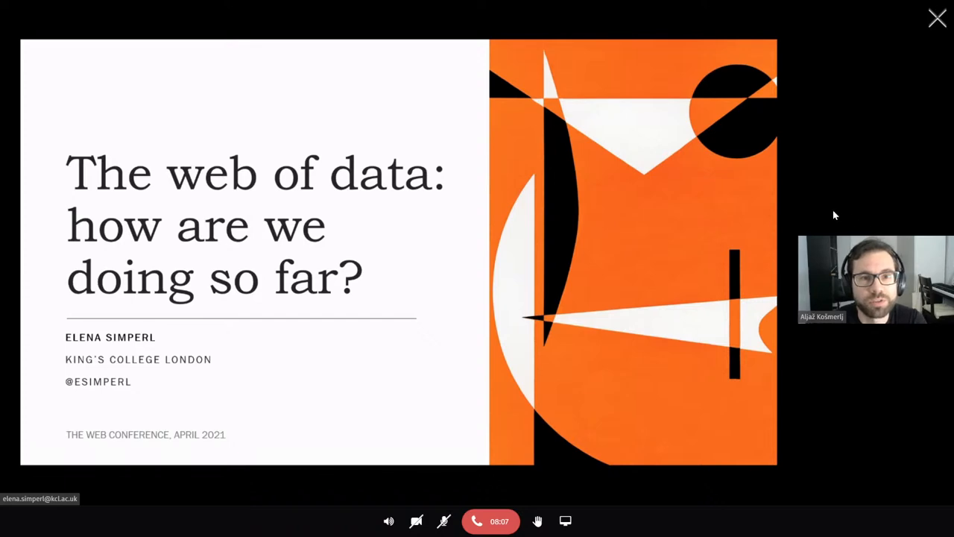
{"action": "left_click", "coordinate": [936, 16]}
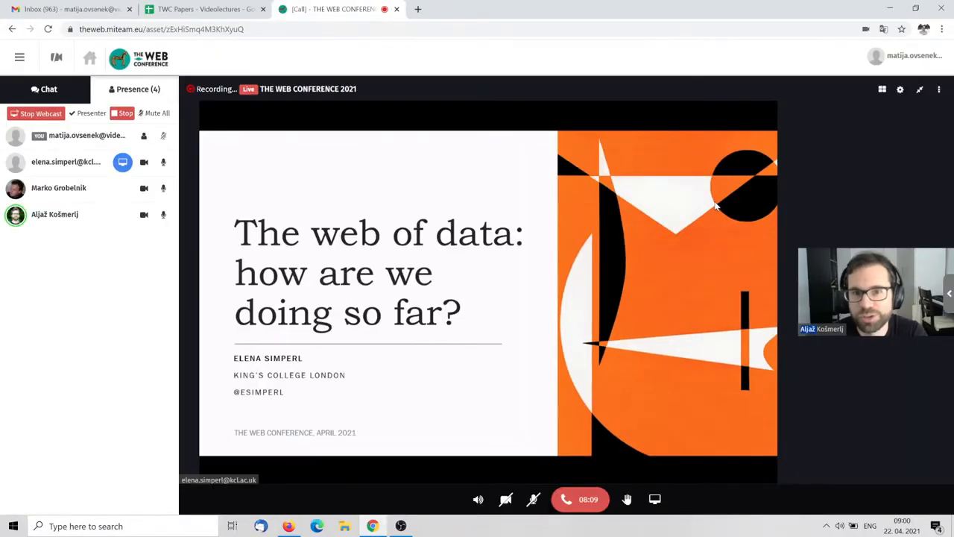
{"action": "mouse_move", "coordinate": [692, 254]}
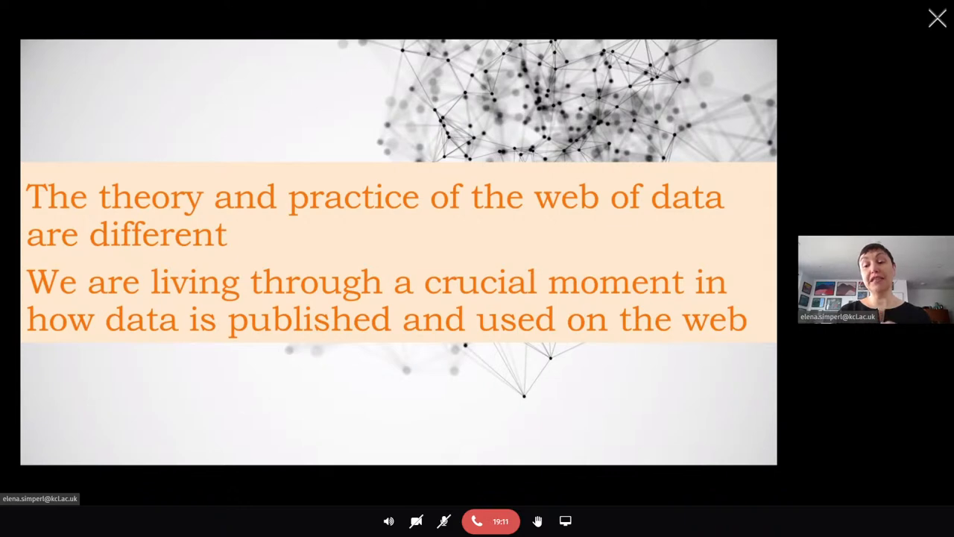
{"action": "key", "text": "Right"}
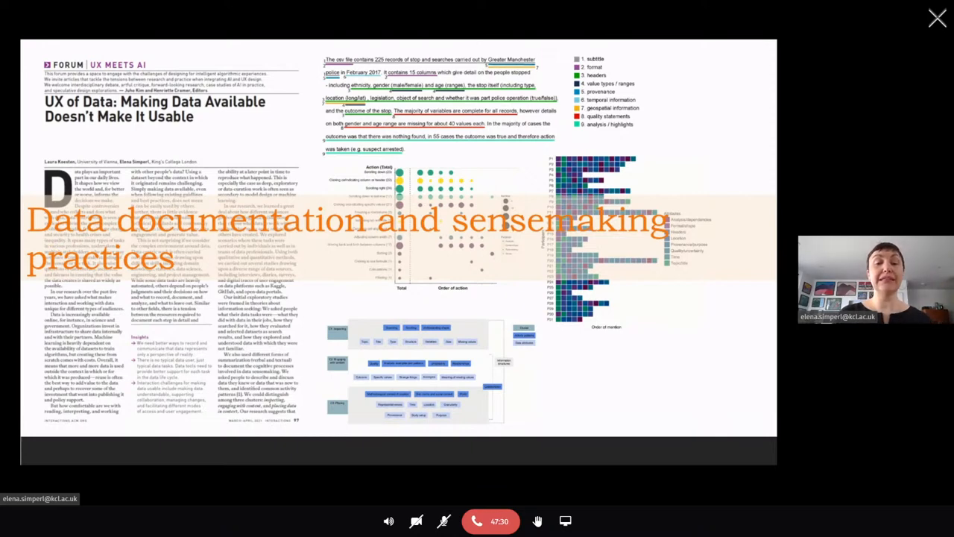
{"action": "key", "text": "Right"}
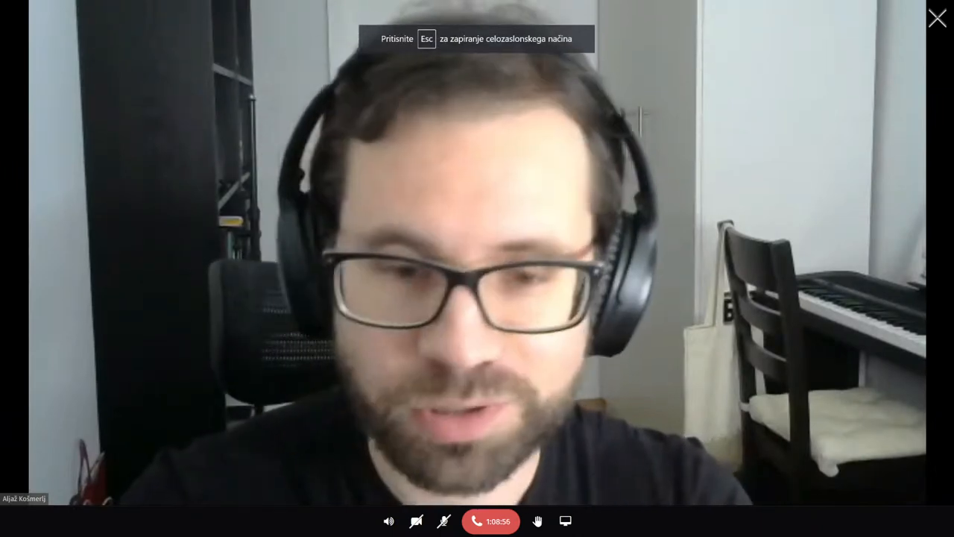
{"action": "key", "text": "alt+tab"}
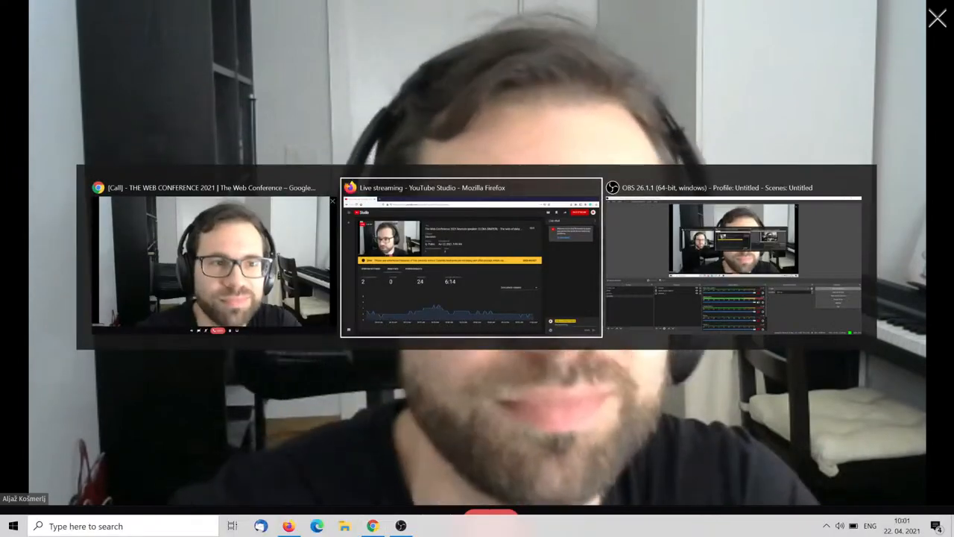